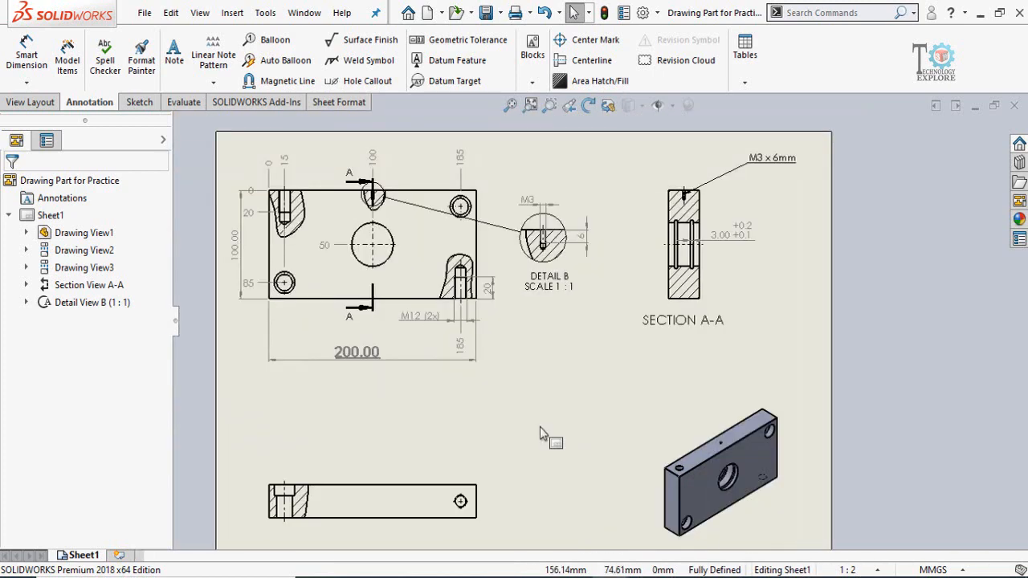
Step: Show the Sheet1 tab context menu with the Add Sheet option
left_click(309, 501)
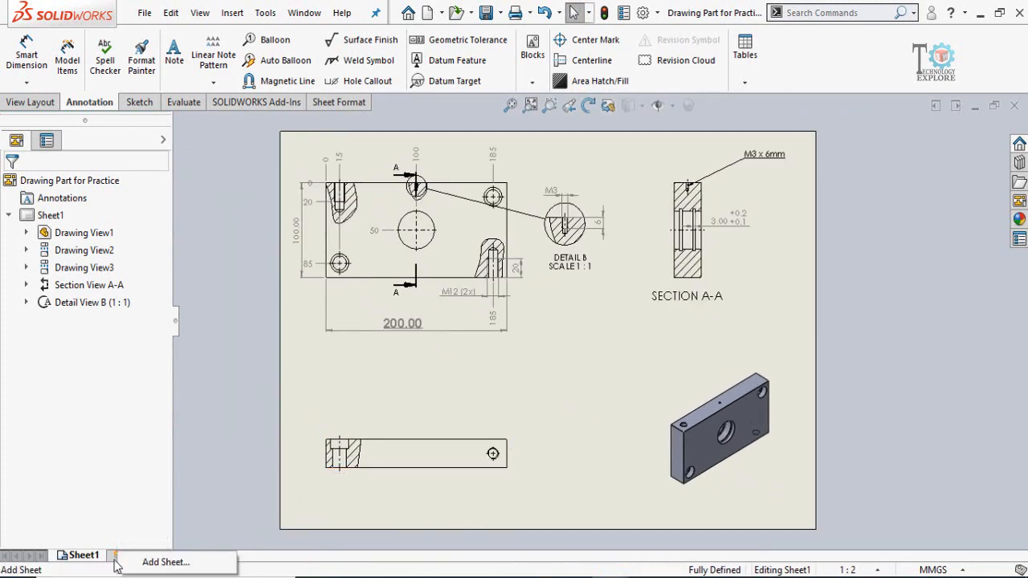
Step: Add a new sheet and choose Drawing Part for Practice for its model view
left_click(164, 562)
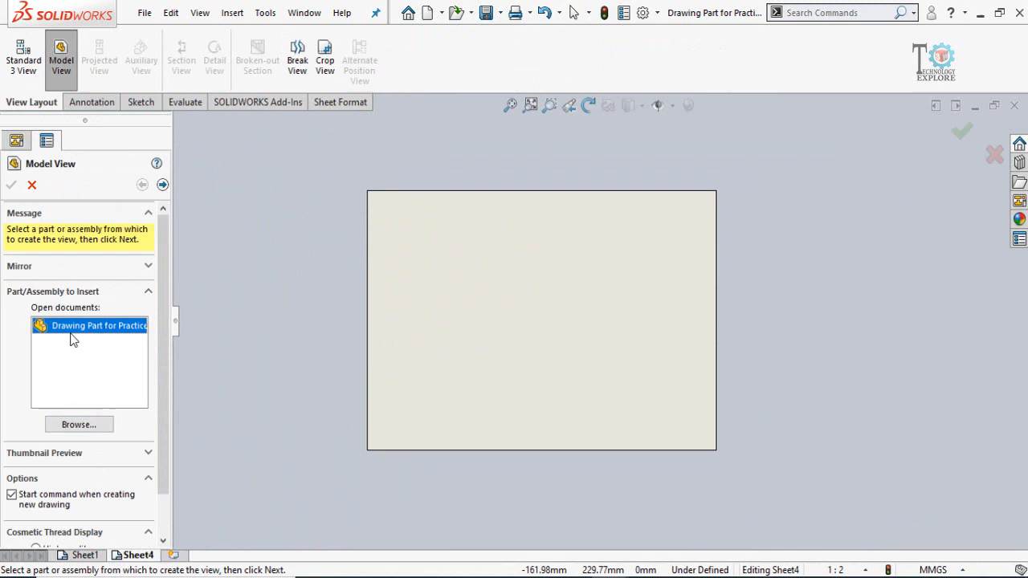
left_click(162, 184)
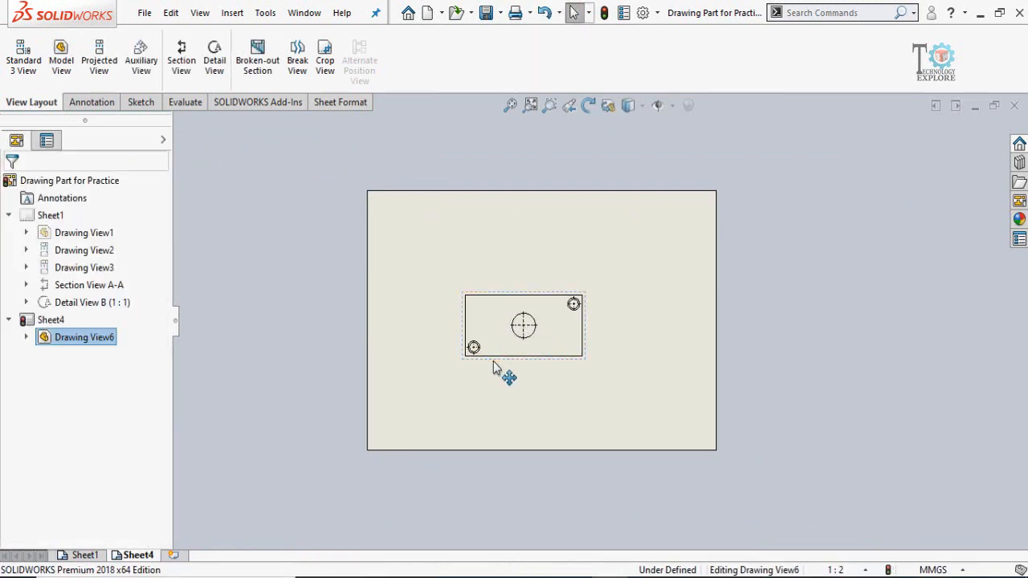
Step: Place the part view on the new sheet and set it to a custom 5:1 scale
left_click(523, 324)
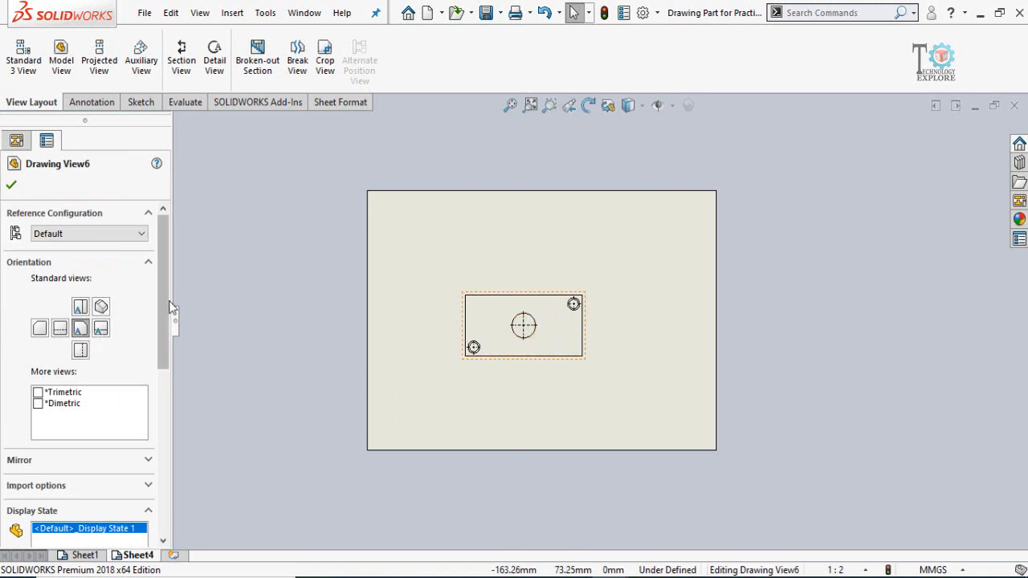
scroll("down", 3)
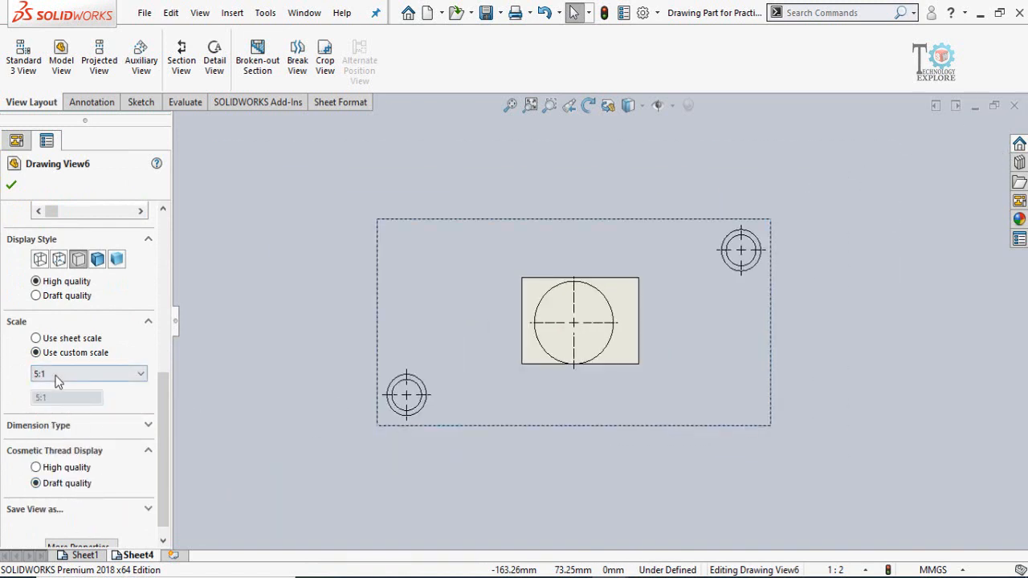
left_click(89, 372)
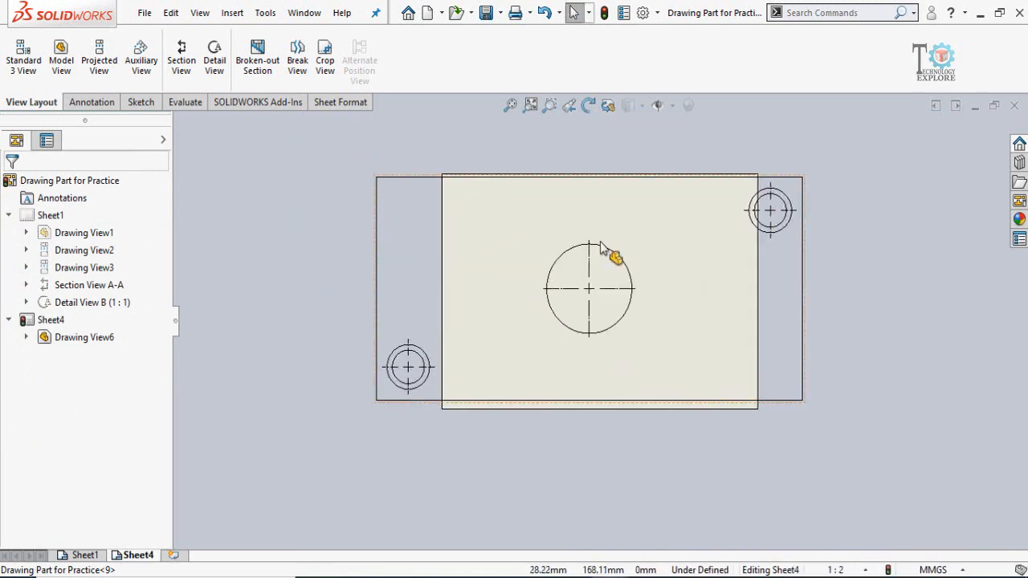
mouse_move(645, 378)
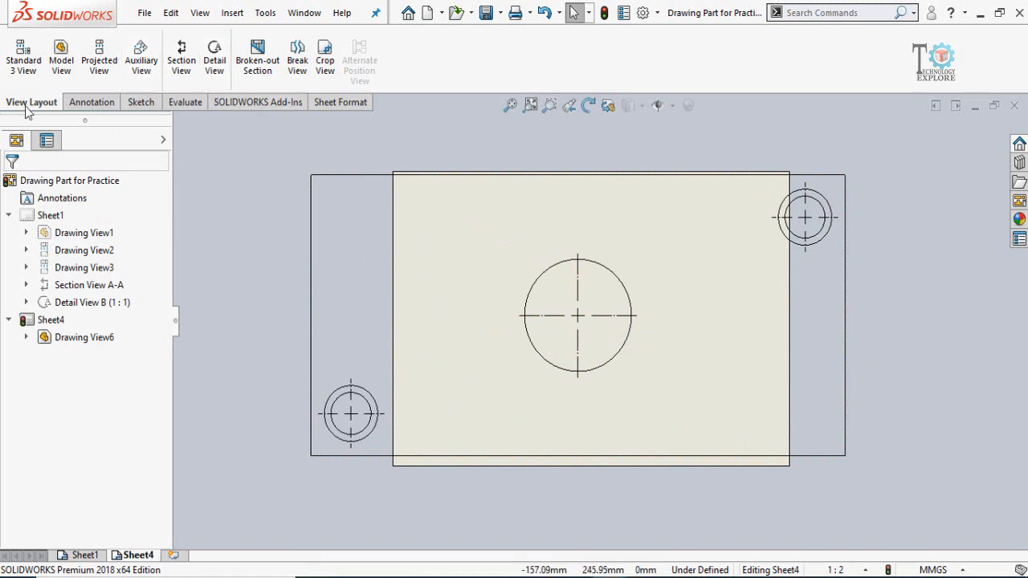
mouse_move(298, 57)
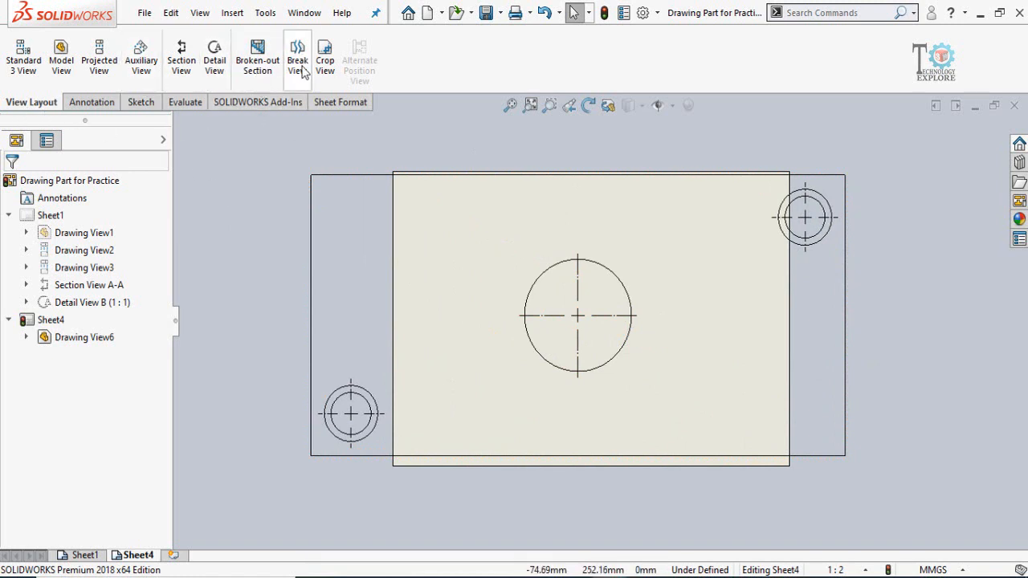
Step: Apply a Break View with two curved break lines across the enlarged 5:1 view
left_click(296, 56)
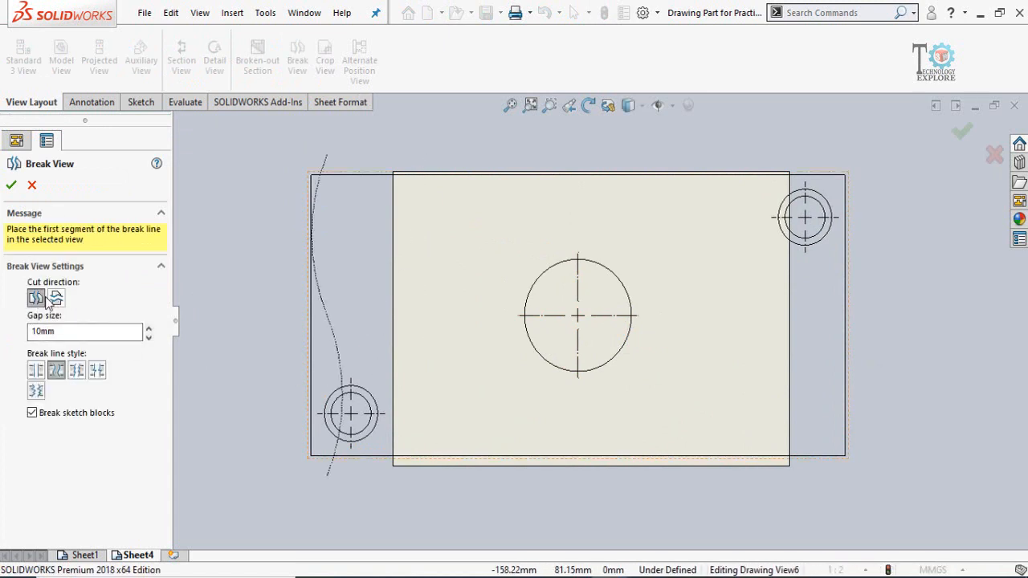
mouse_move(330, 366)
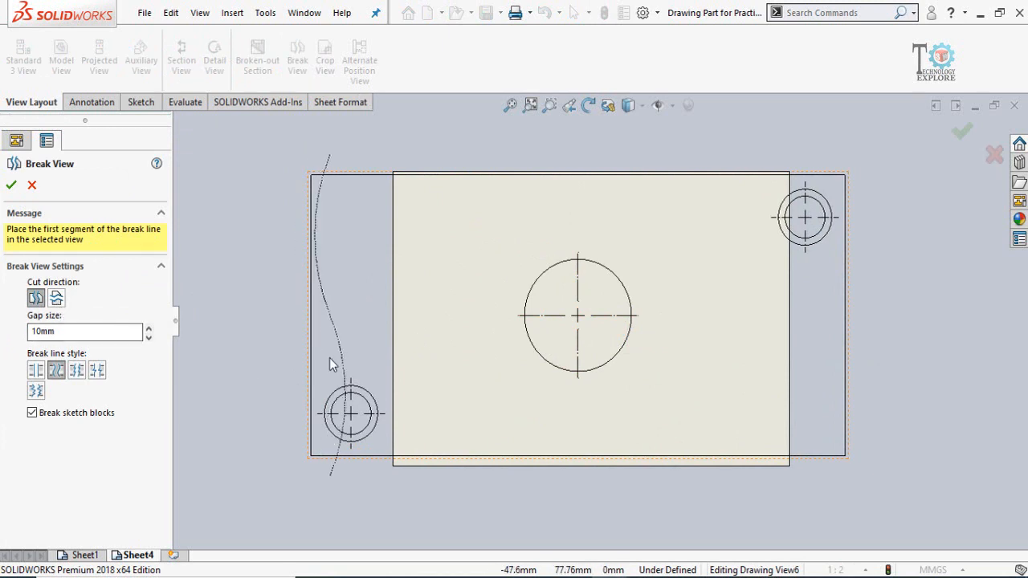
mouse_move(384, 356)
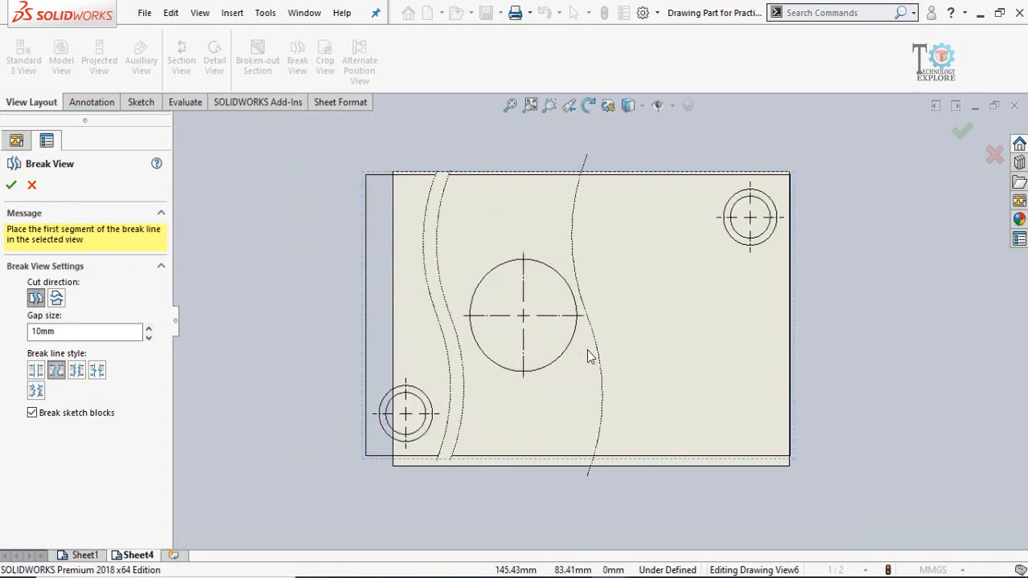
left_click(591, 357)
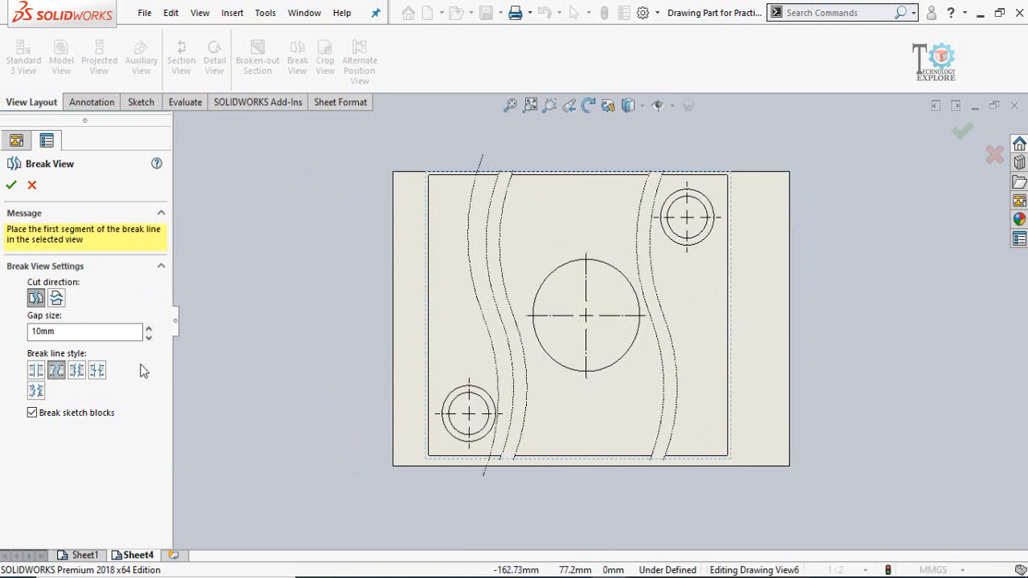
Step: Set the break gap to 5mm, try Straight Cut, then keep Curve Cut
triple_click(80, 331)
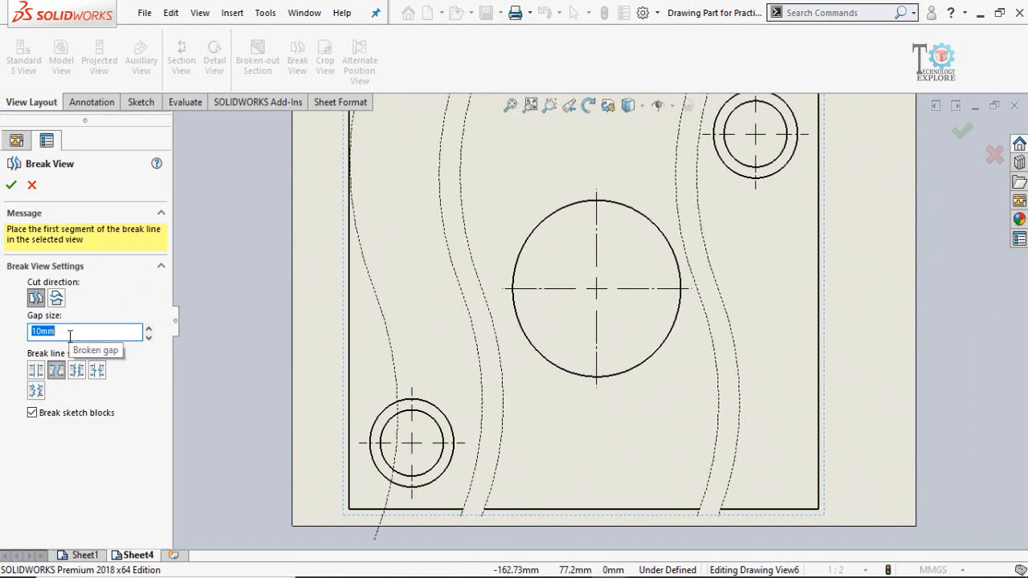
type("5")
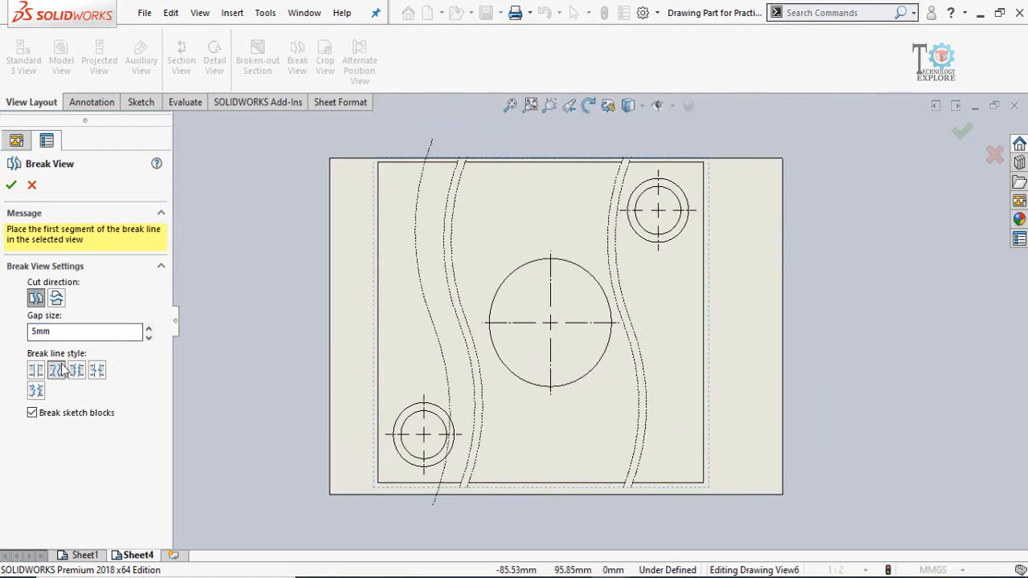
left_click(35, 370)
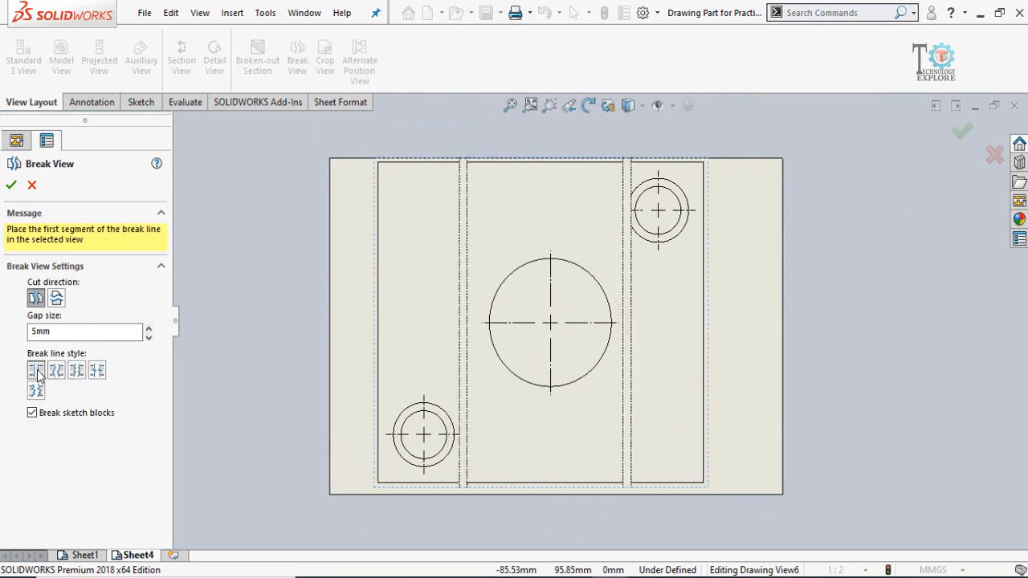
left_click(56, 369)
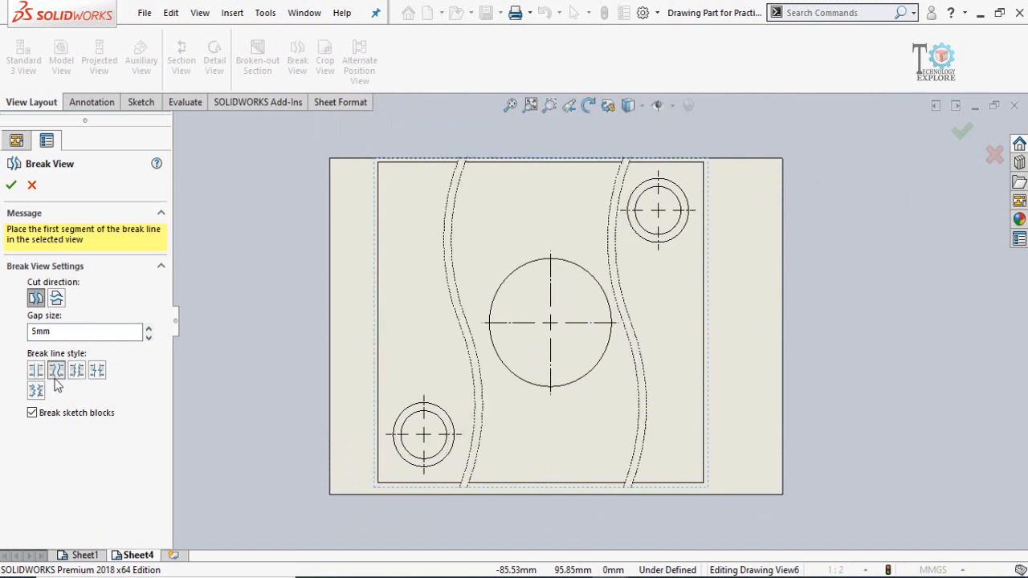
mouse_move(77, 369)
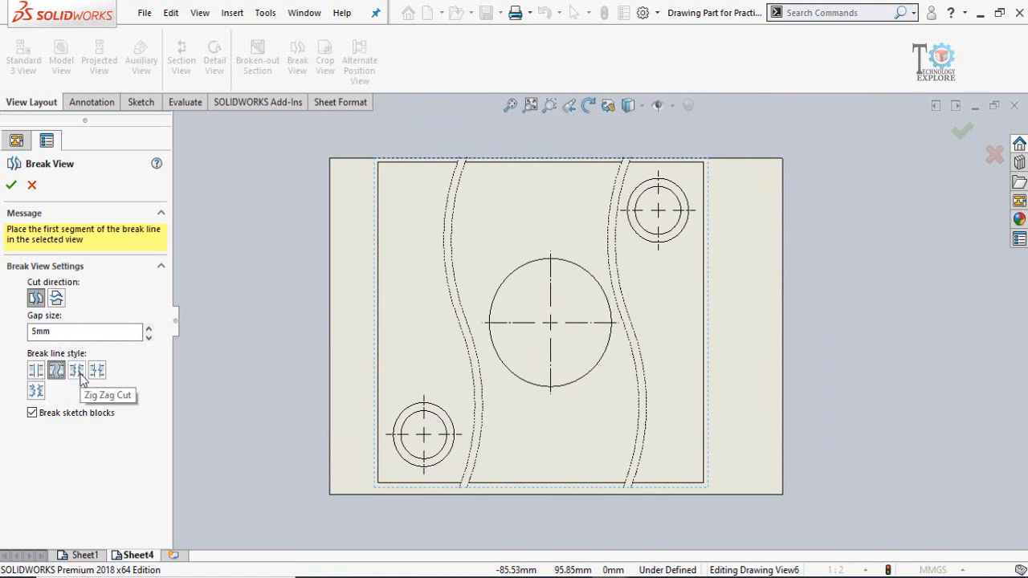